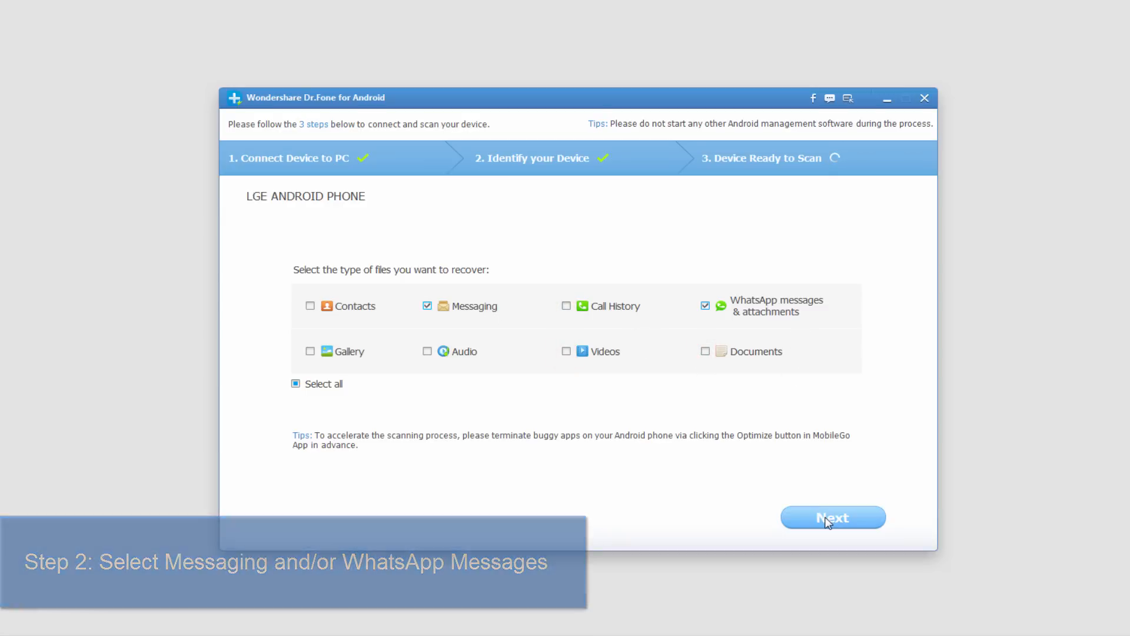
- Proceed with Messaging and WhatsApp selected, accept one-click root, and scan the LG phone
{"action": "left_click", "coordinate": [832, 517]}
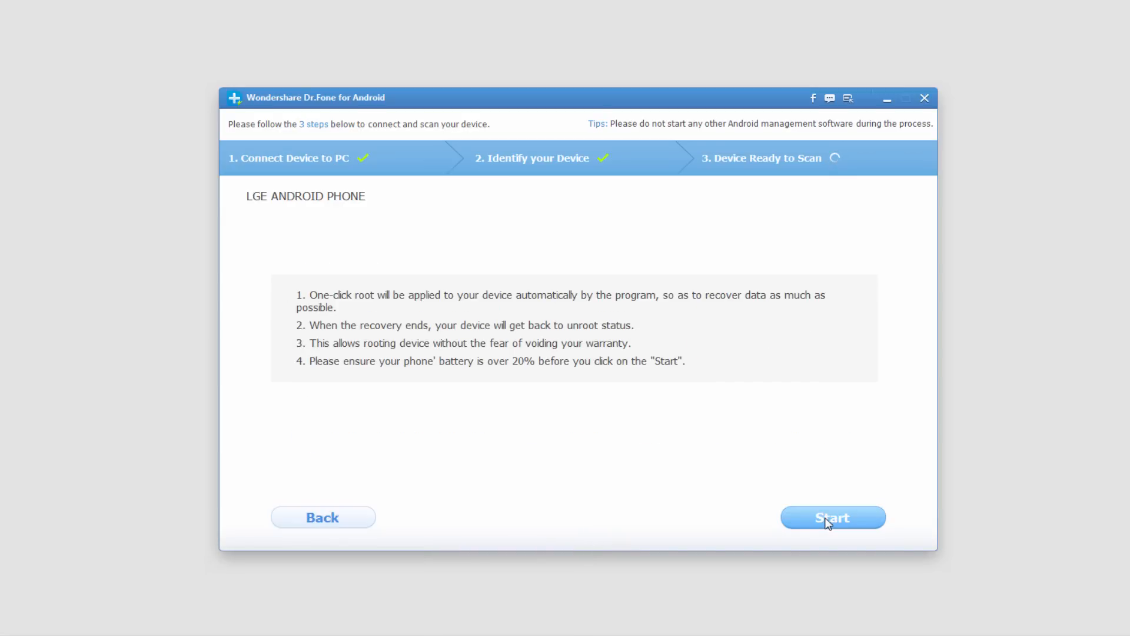
{"action": "left_click", "coordinate": [832, 517]}
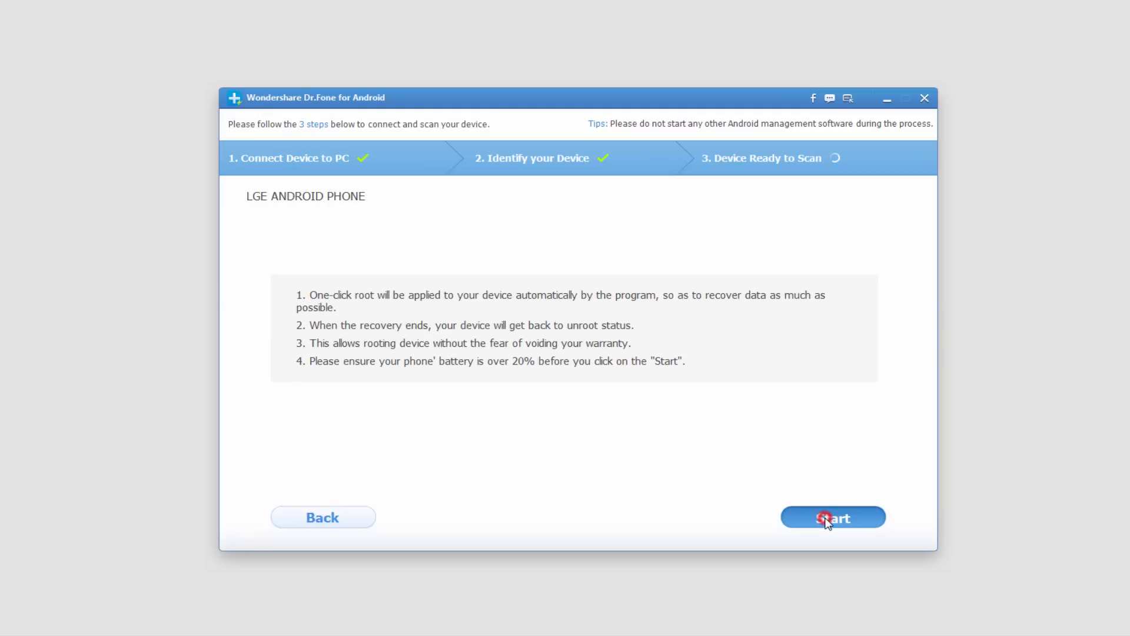
{"action": "left_click", "coordinate": [832, 517]}
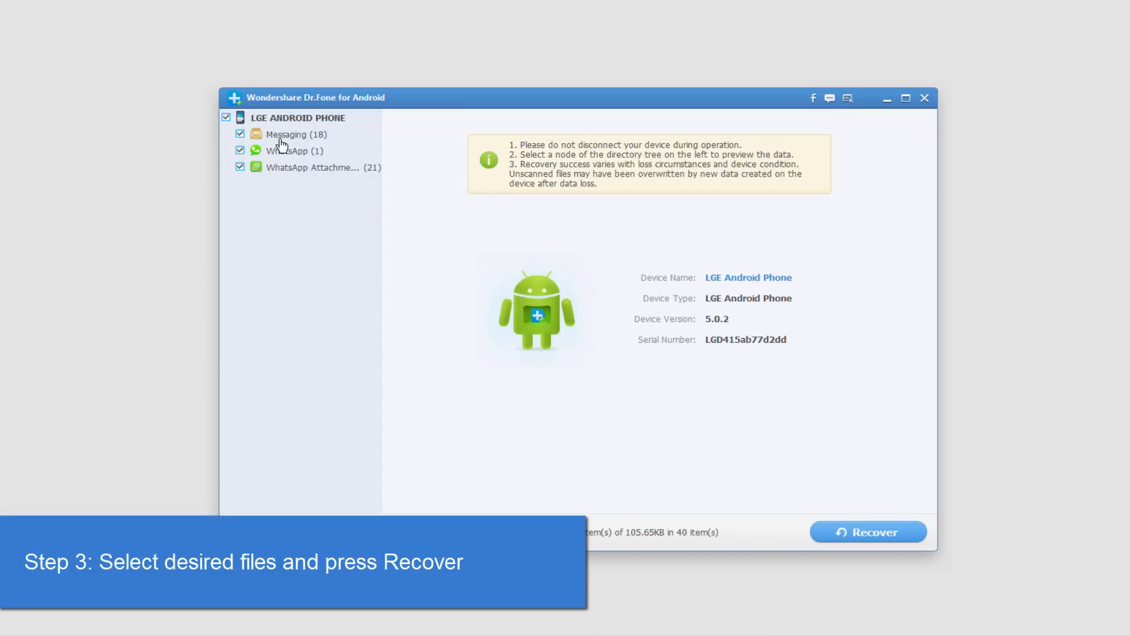
{"action": "mouse_move", "coordinate": [868, 533]}
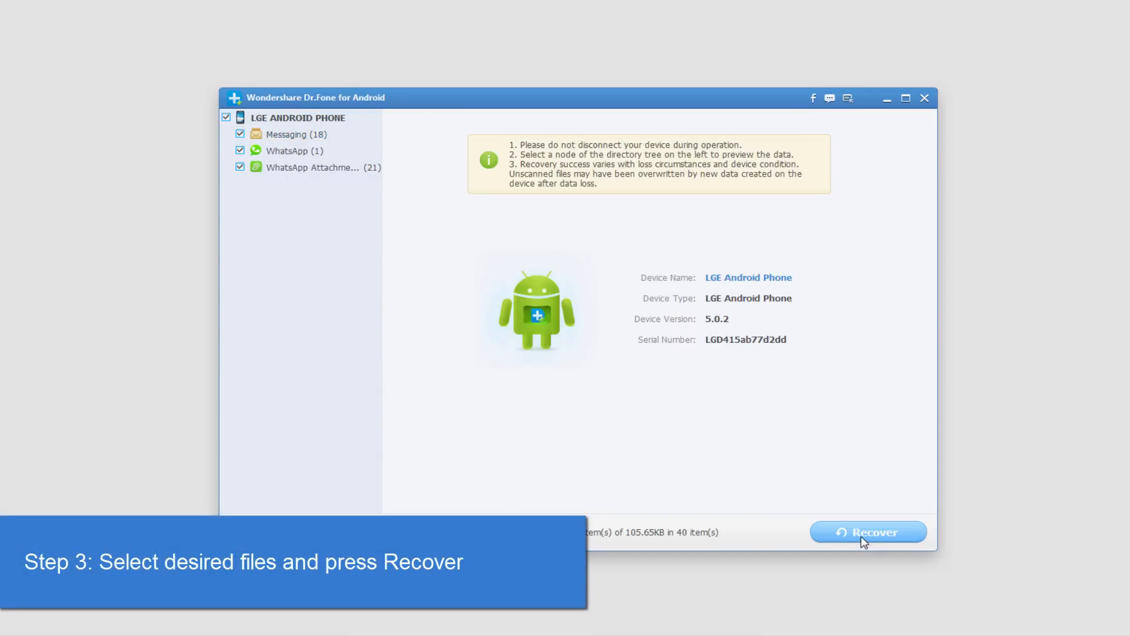
- Recover all 40 messages, WhatsApp items and attachments to a folder on the H: drive
{"action": "left_click", "coordinate": [867, 532]}
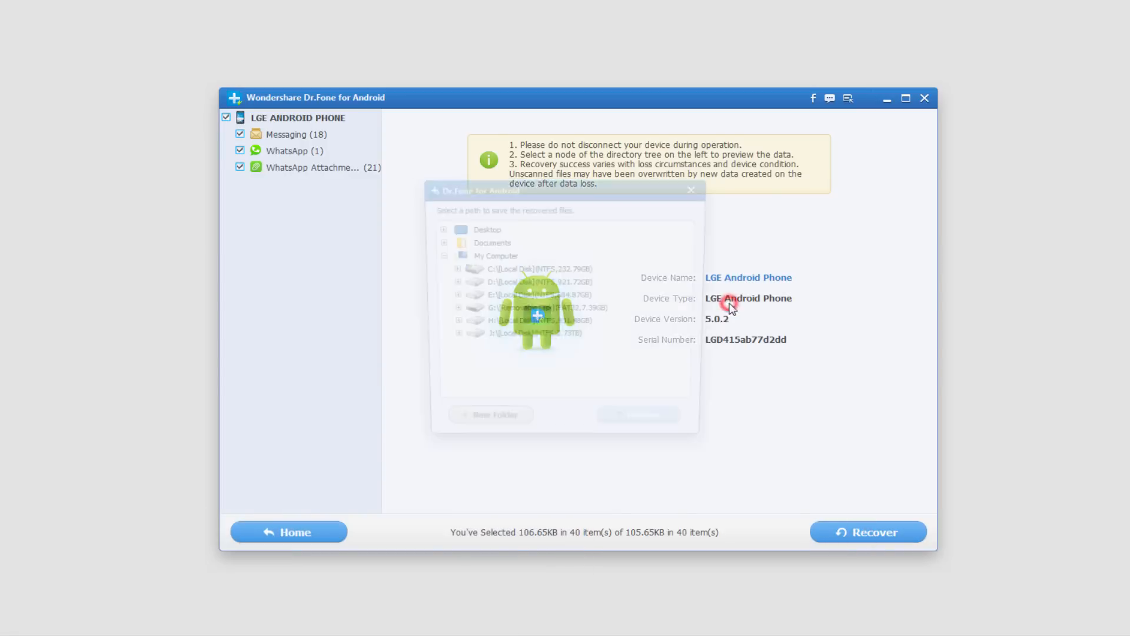
{"action": "left_click", "coordinate": [537, 324]}
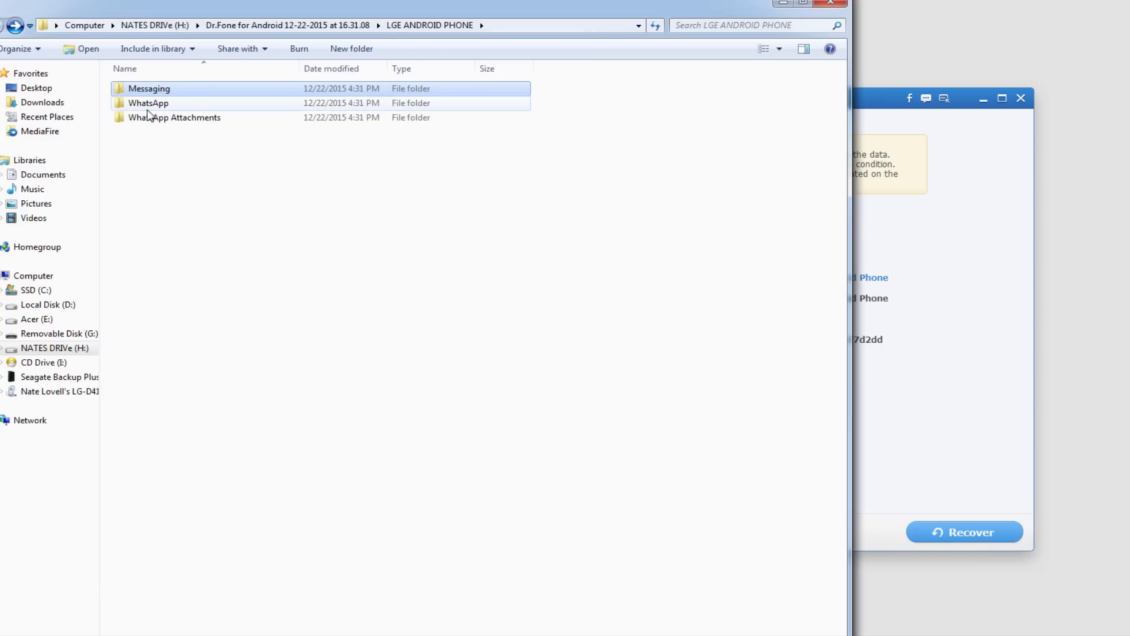
- Open the WhatsApp folder inside LGE ANDROID PHONE to reveal its CSV and HTML subfolders
{"action": "double_click", "coordinate": [148, 102]}
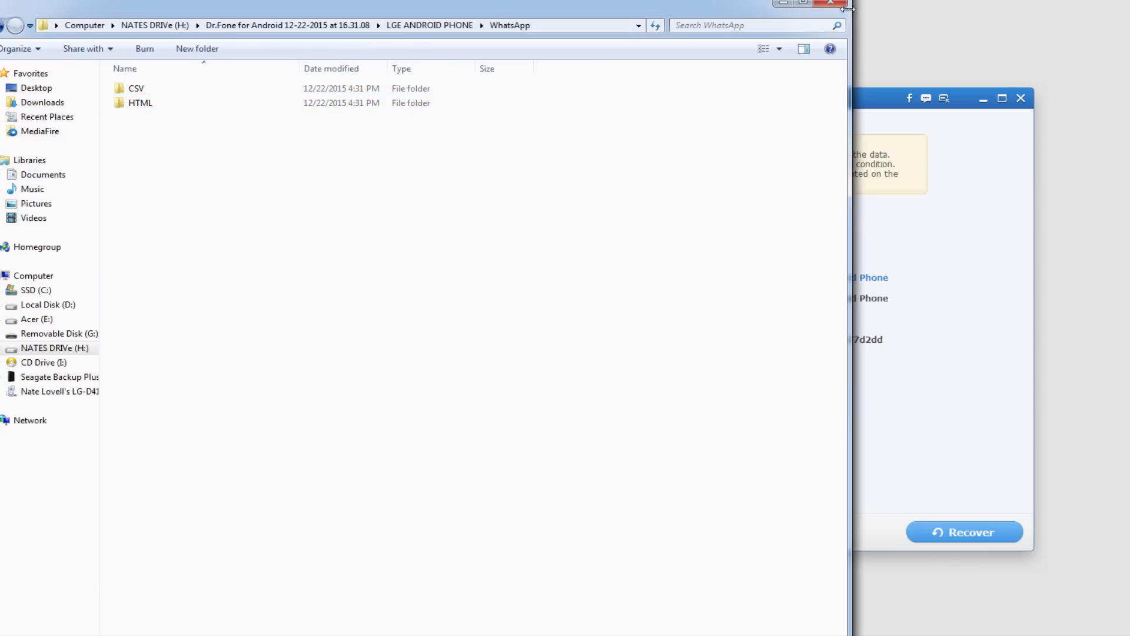